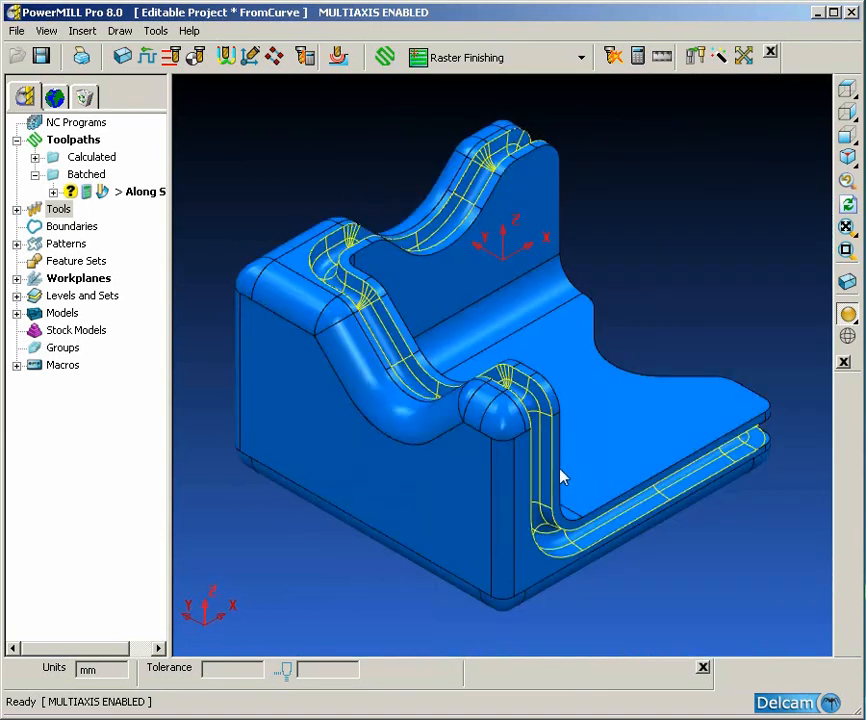
- Open MainModel in the Surface modelling editor from the explorer's Models entry
right_click(560, 476)
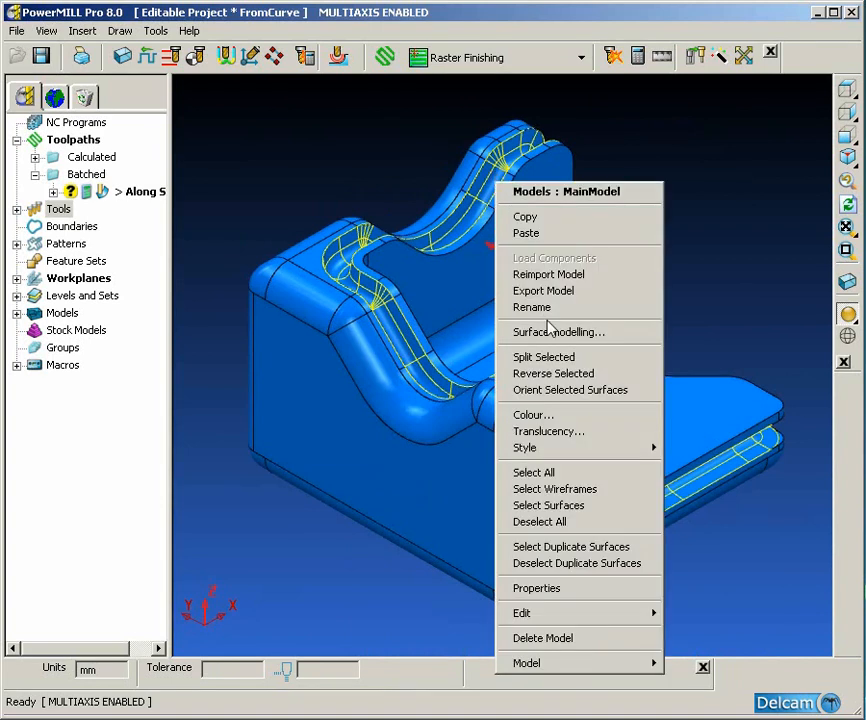
left_click(558, 332)
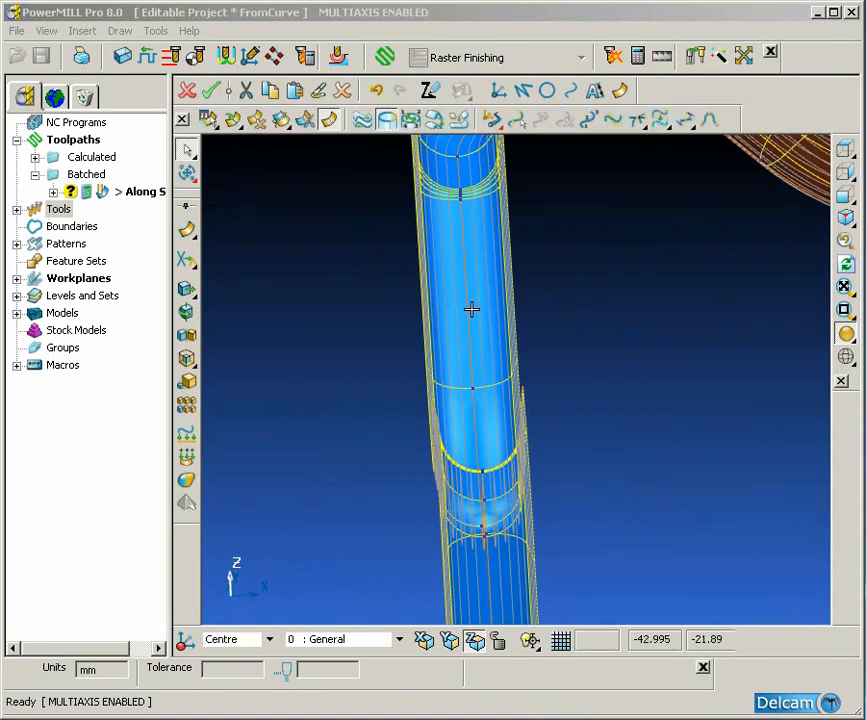
- Blank everything except the selected U-shaped slot surfaces and view them at an angle
right_click(472, 308)
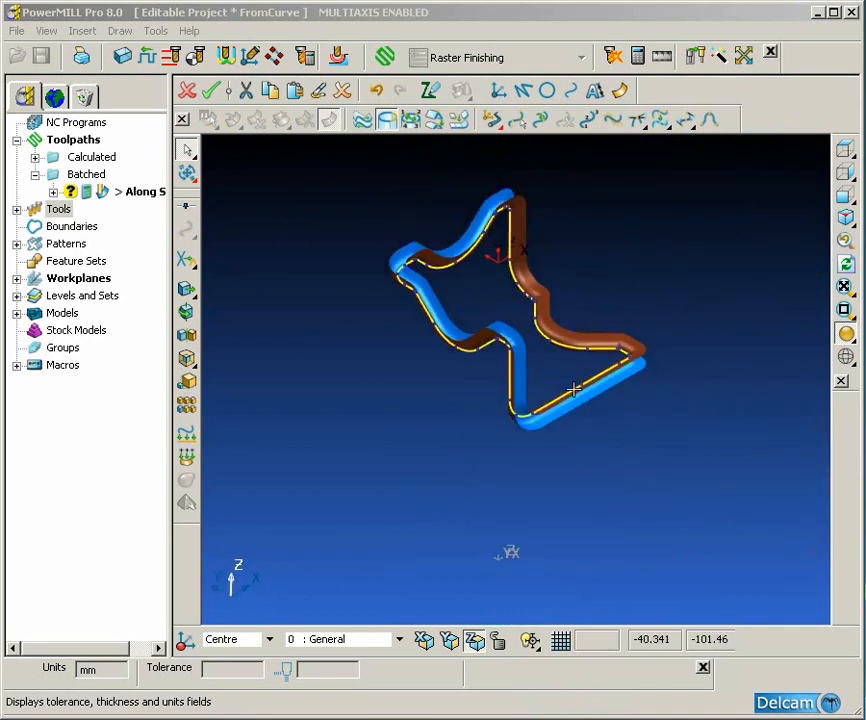
left_click_drag(576, 390, 580, 420)
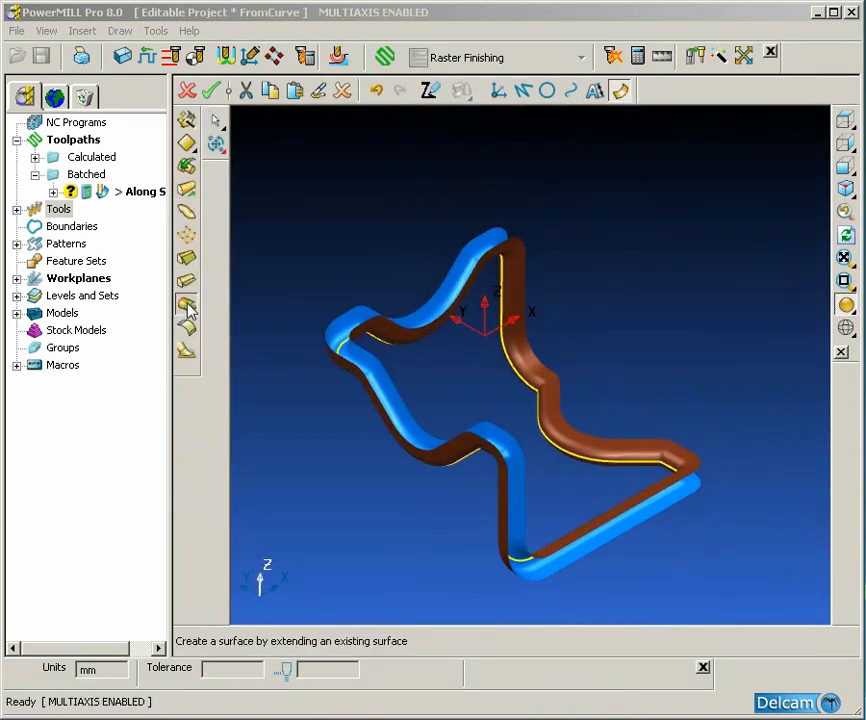
- Extend the slot surface along the curve normal with angle 90 and distance 30, then accept it
left_click(186, 304)
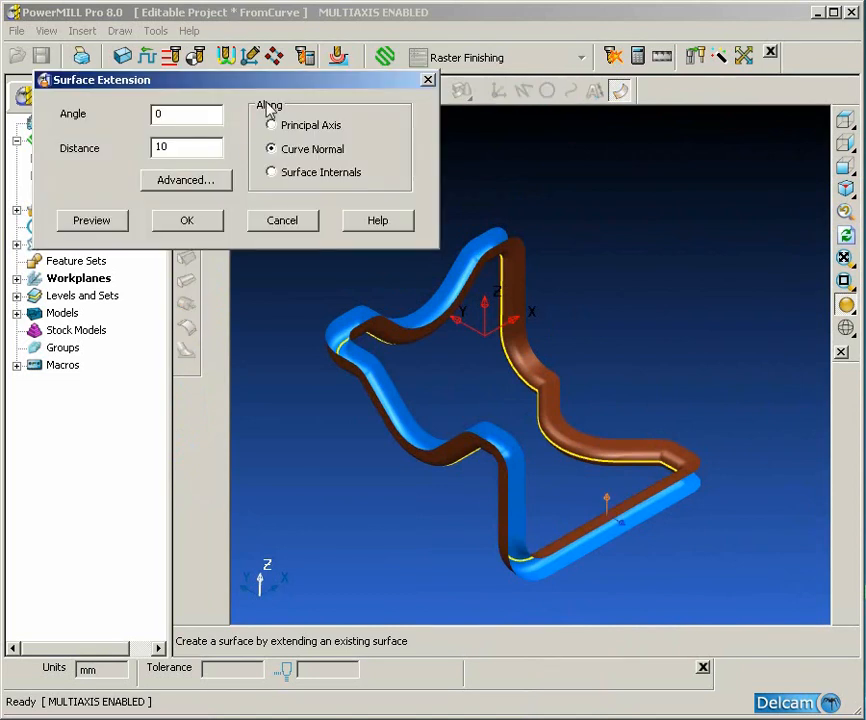
type("90")
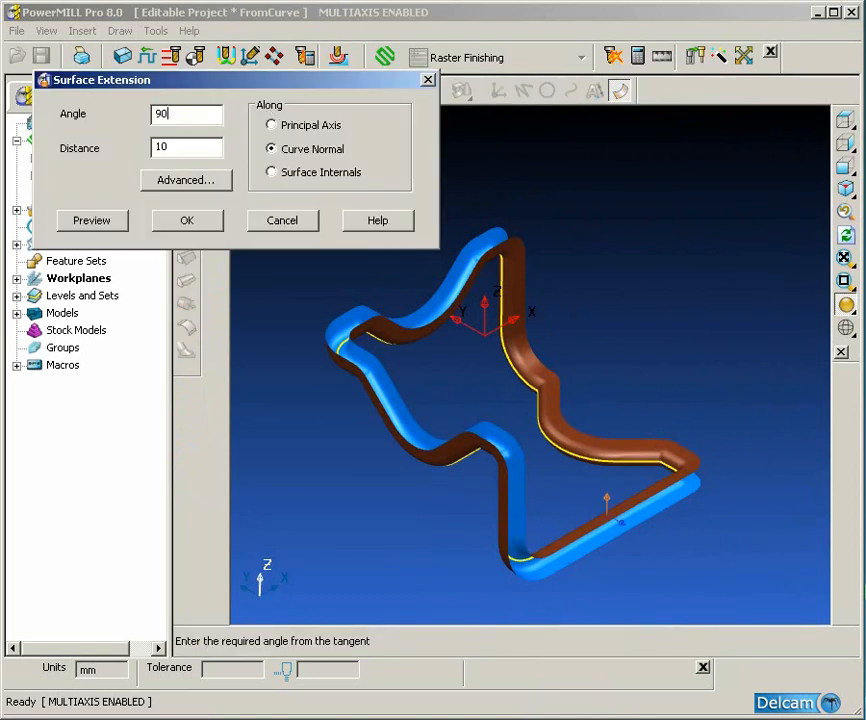
type("30")
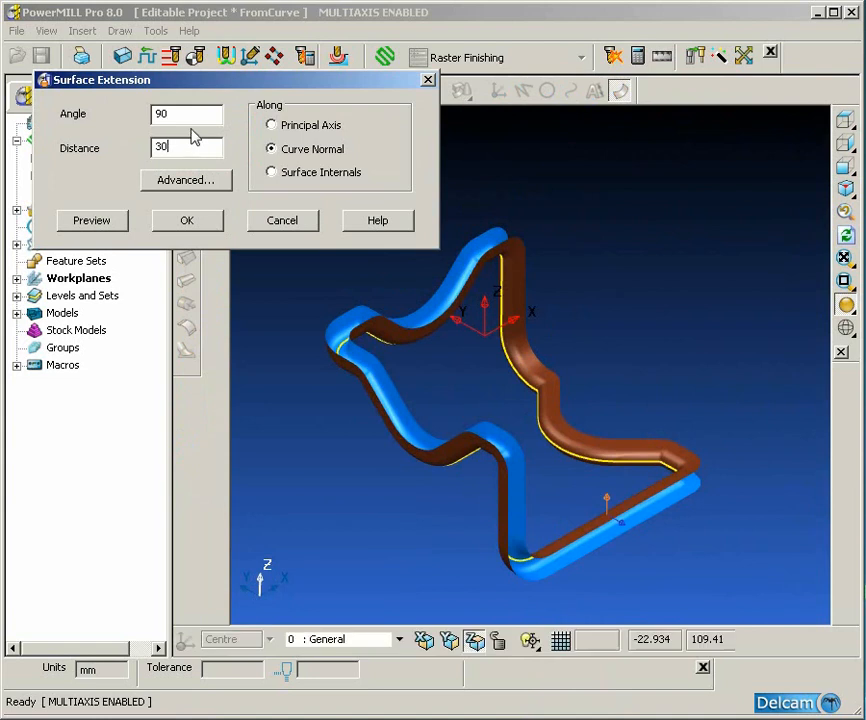
left_click(92, 220)
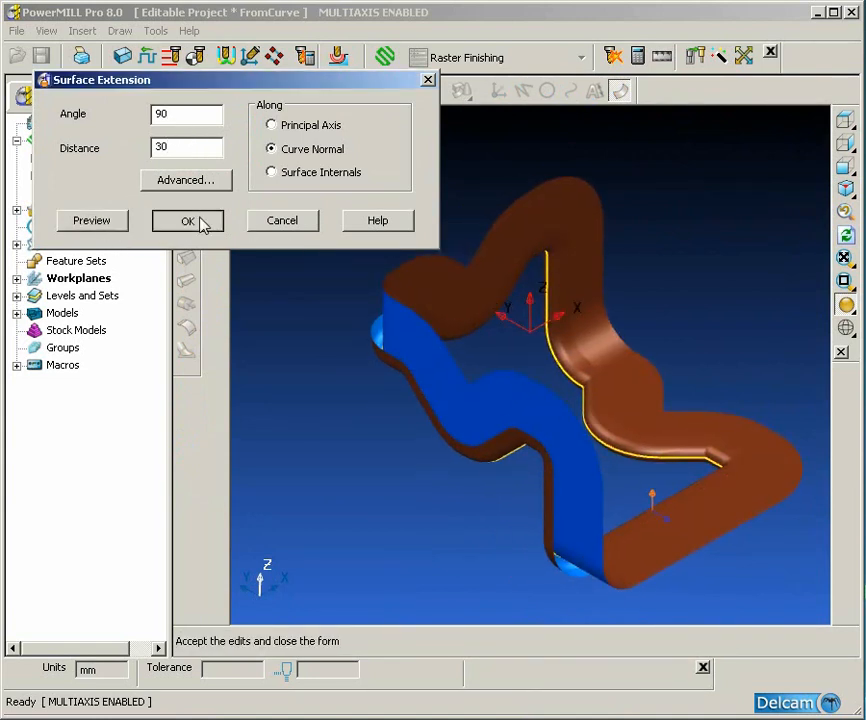
left_click(188, 220)
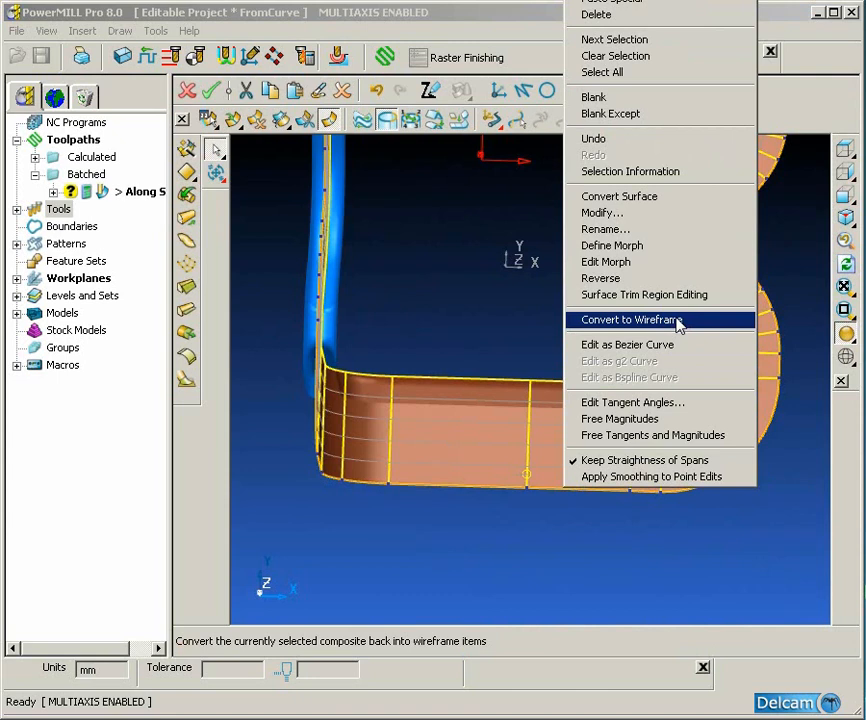
- Convert the extended surface to wireframe and box-select the resulting curves
left_click(632, 320)
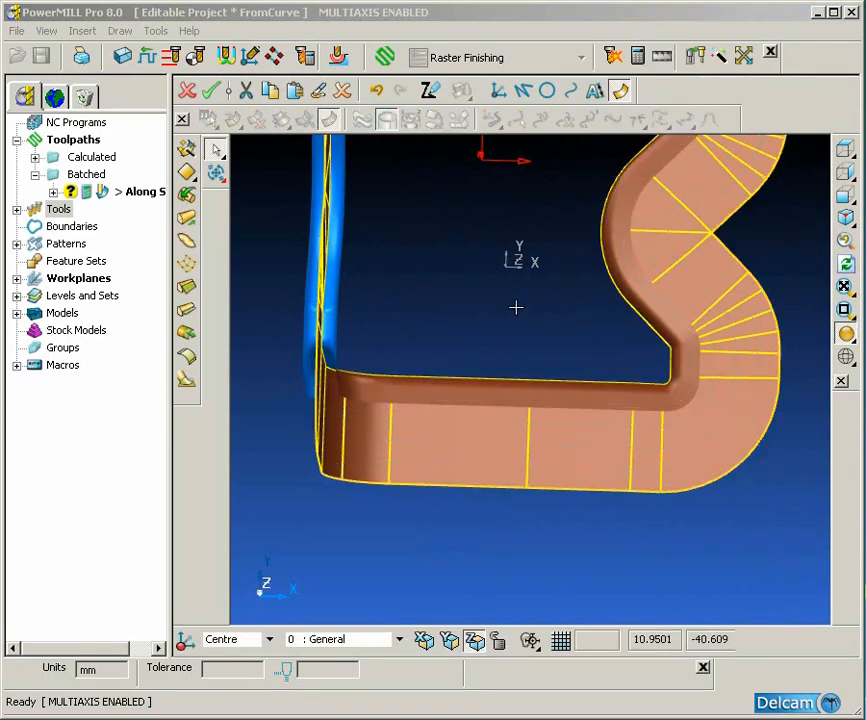
left_click_drag(516, 308, 602, 452)
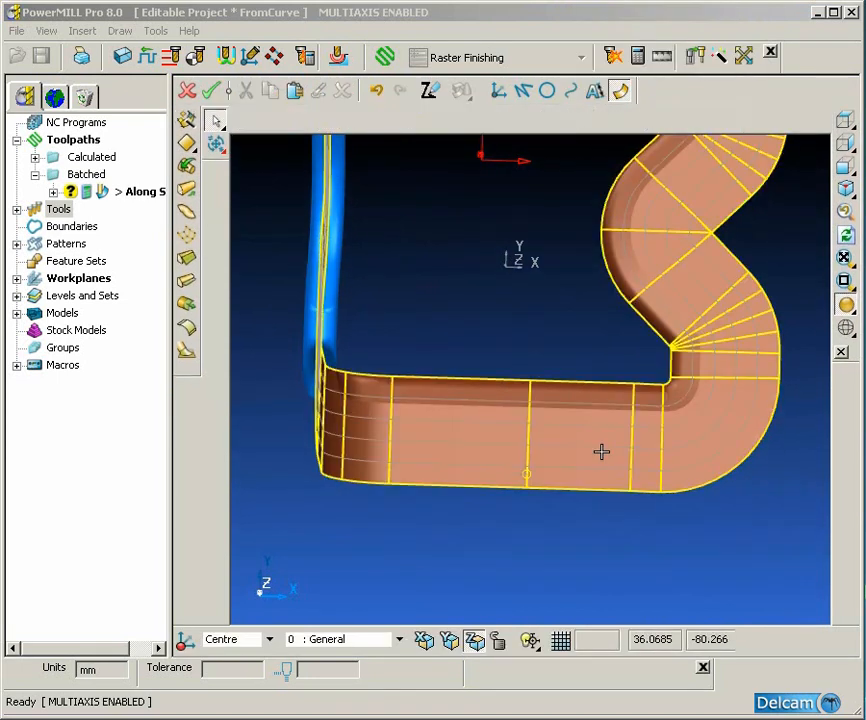
left_click_drag(600, 452, 514, 316)
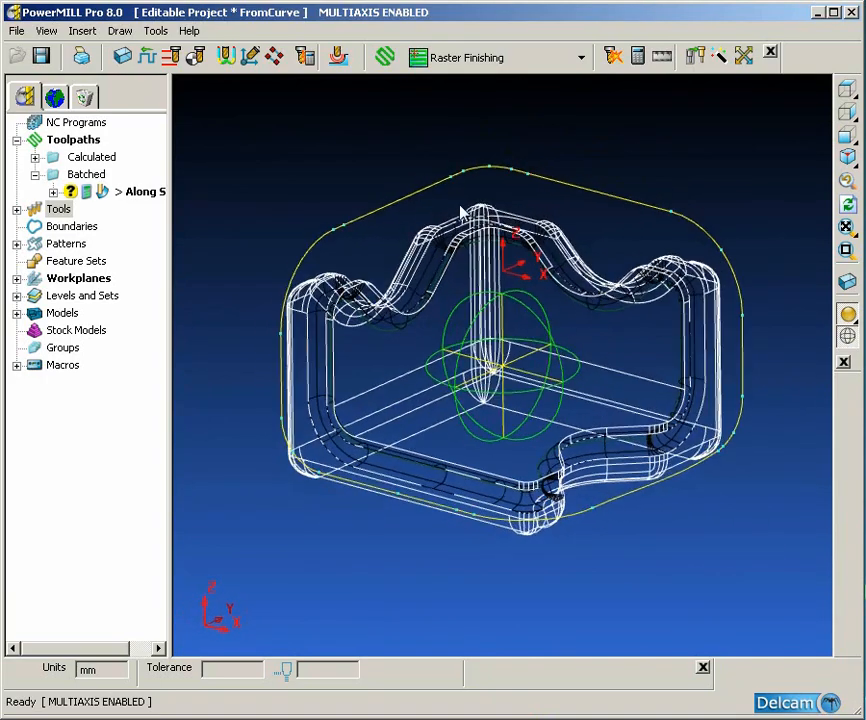
- From a top view, insert the surrounding wireframe curve into a new pattern 1
left_click_drag(460, 206, 462, 312)
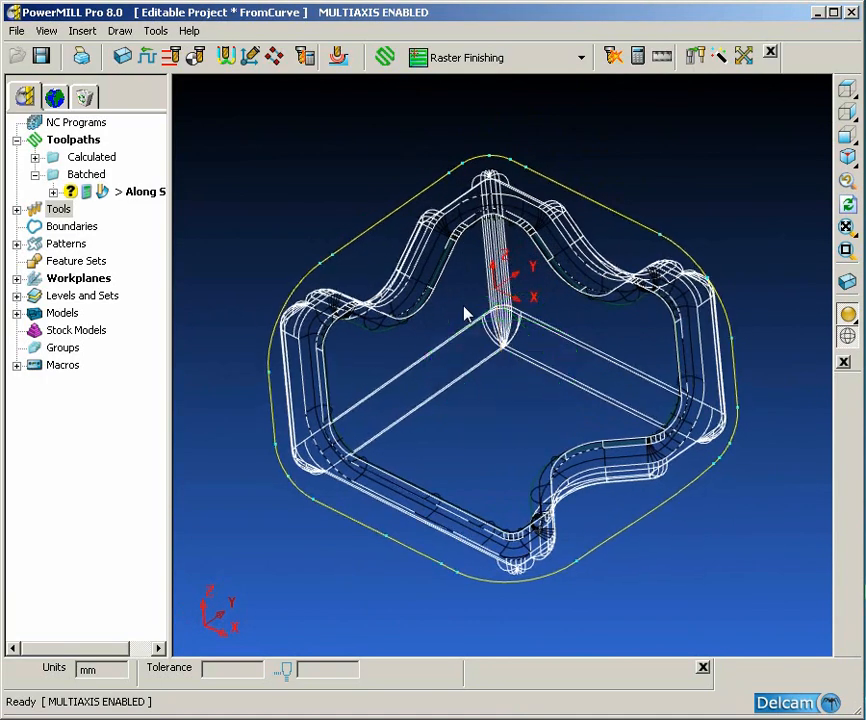
right_click(66, 244)
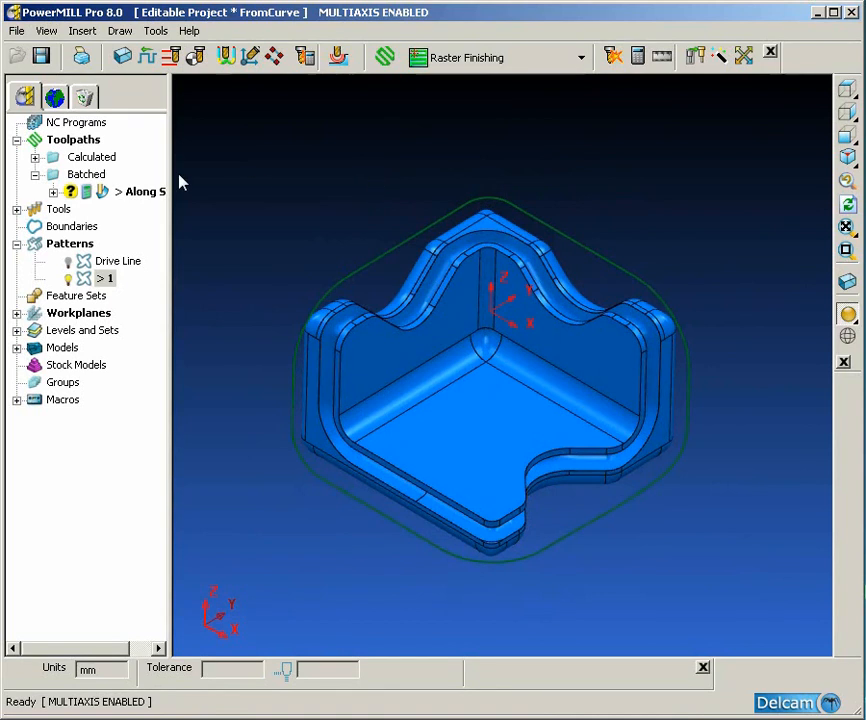
- Set the Along Single toolpath's tool axis to From Curve using pattern 1
right_click(140, 192)
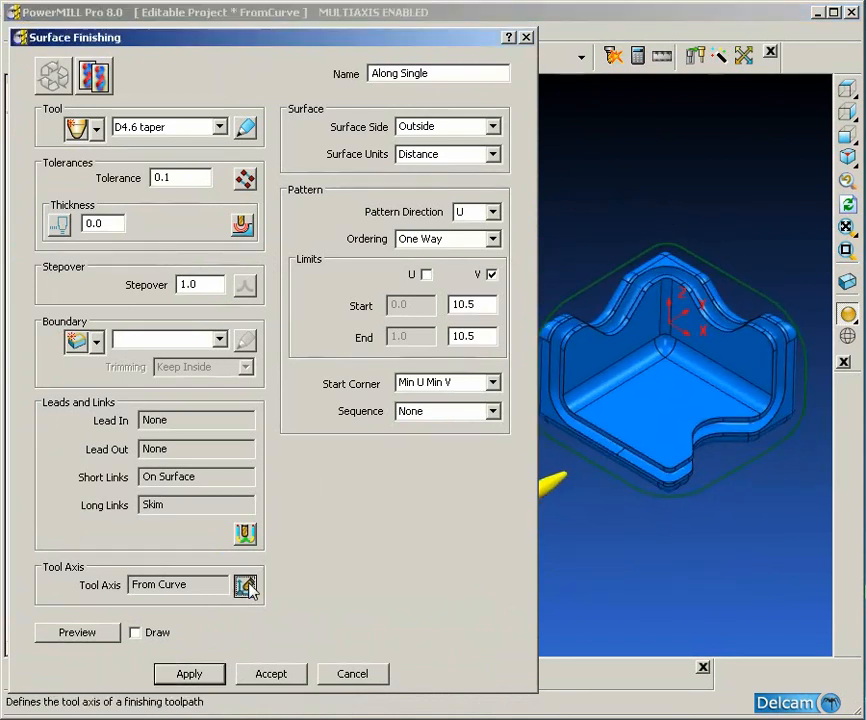
left_click(246, 584)
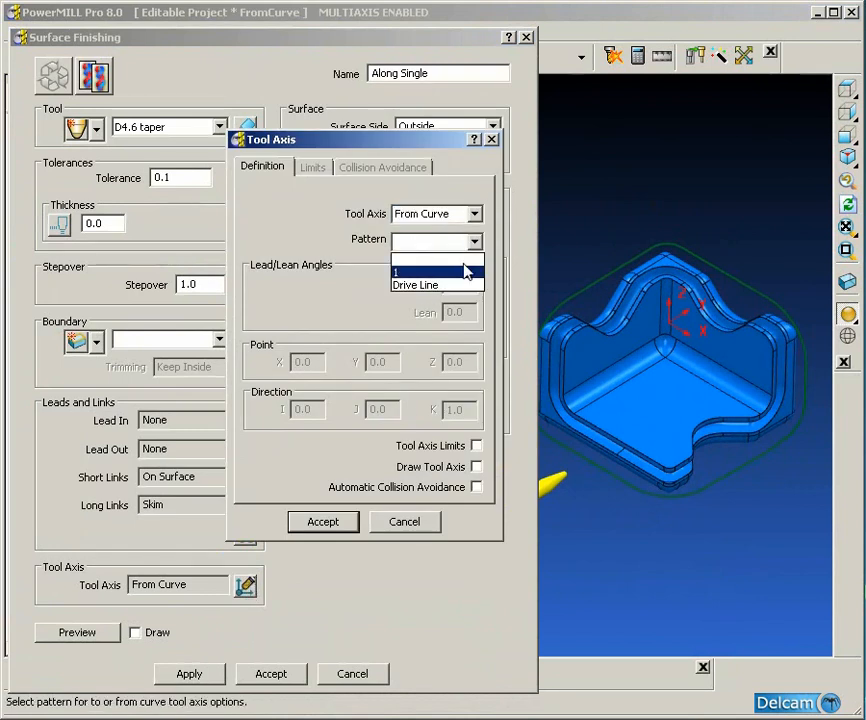
left_click(322, 520)
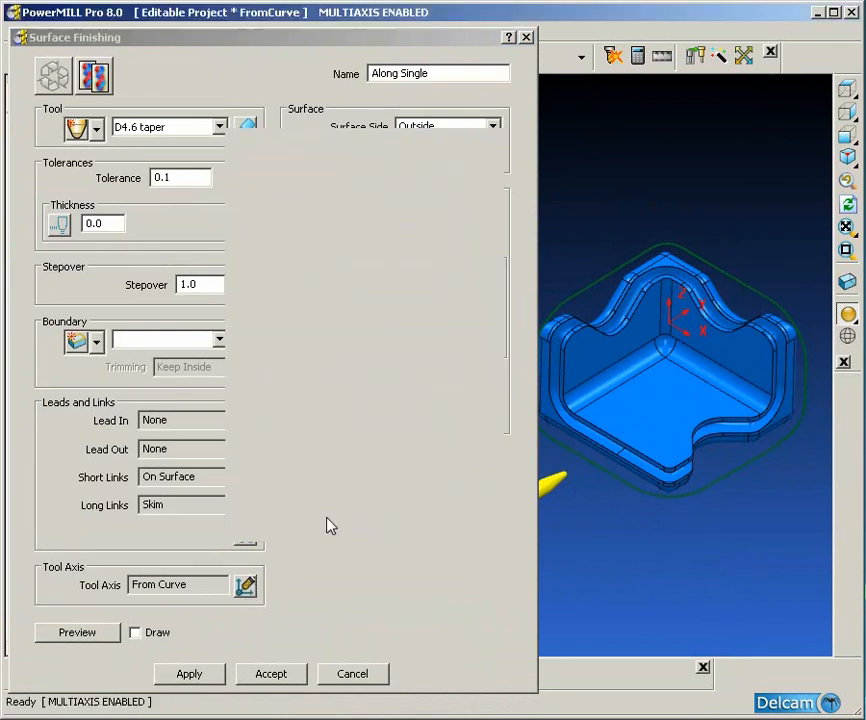